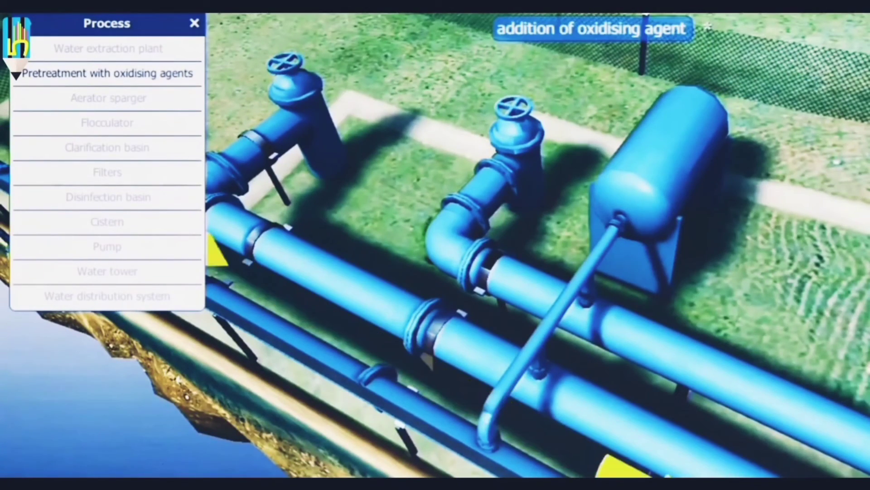
Step through the aerator sparger, flocculator and clarification basin stages in the Process list.
left_click(108, 99)
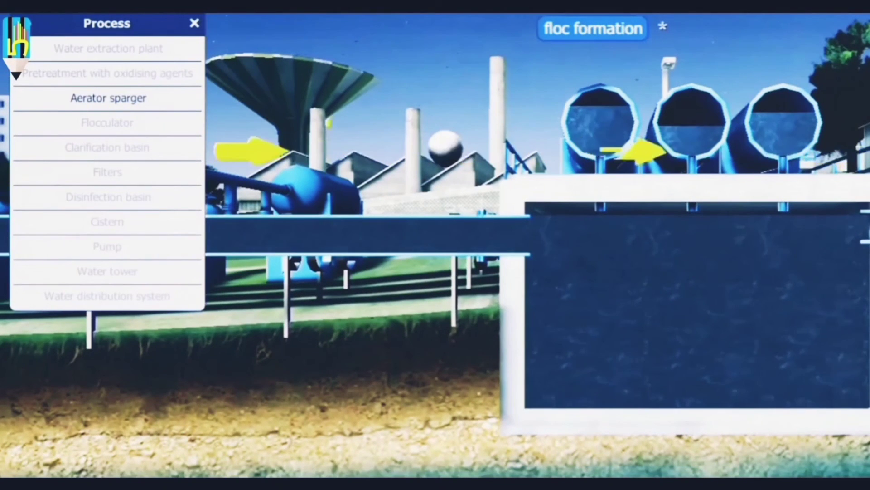
left_click(107, 123)
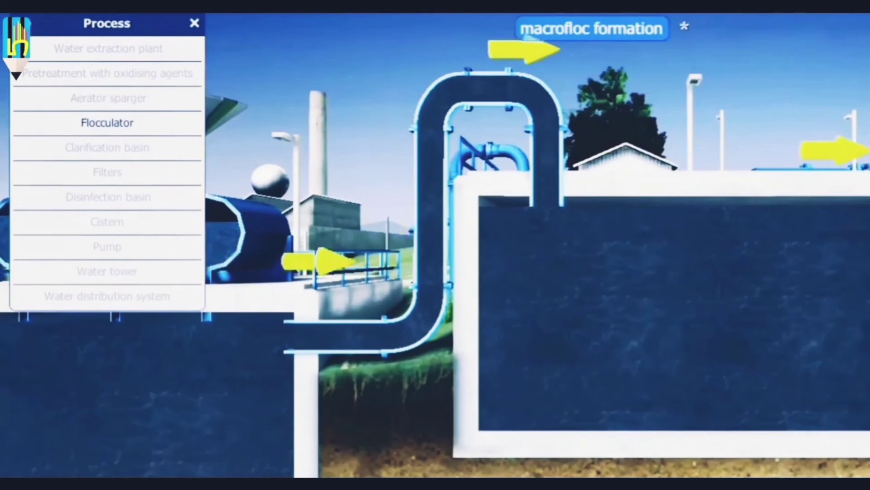
left_click(107, 147)
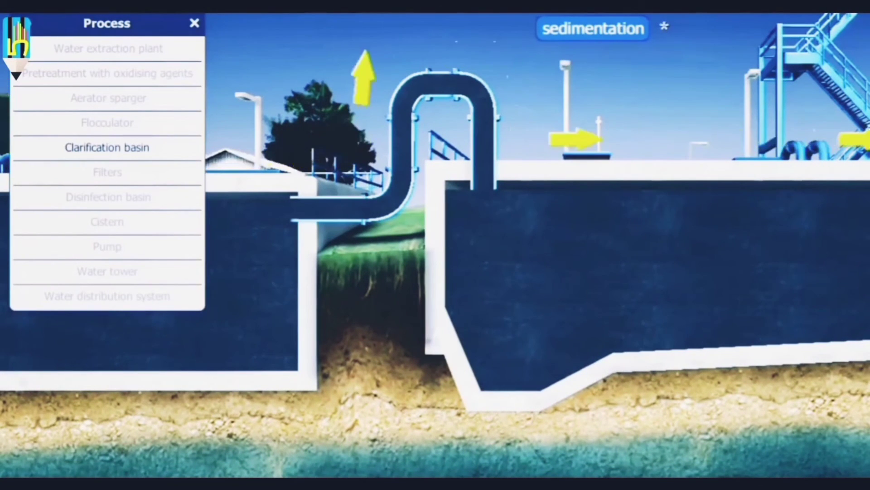
Step through the filters and disinfection basin, overshoot to the pump, then return to the cistern stage.
left_click(107, 172)
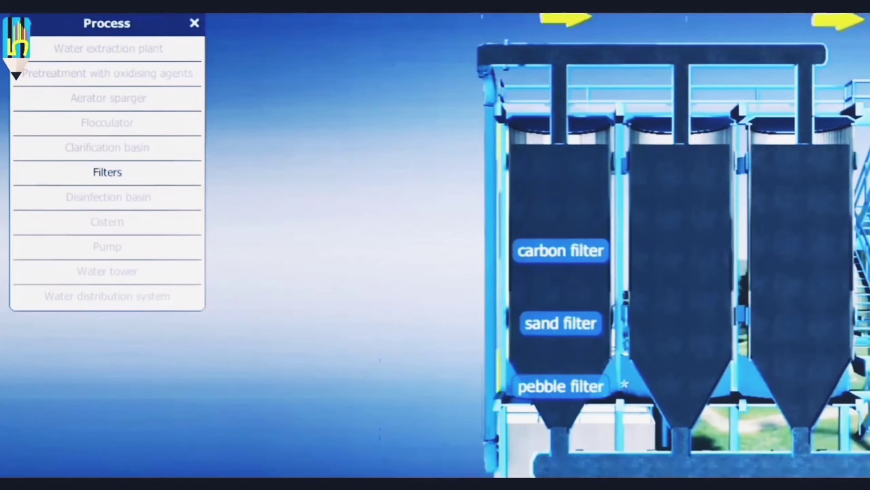
left_click(107, 197)
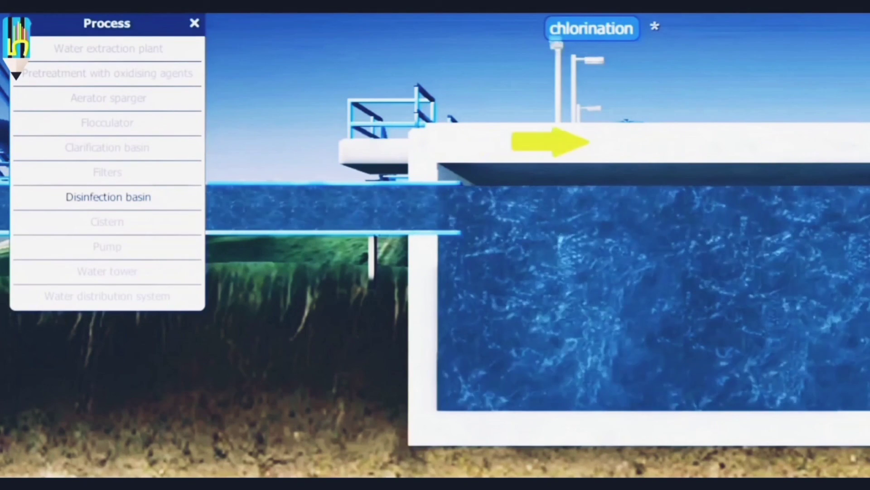
left_click(107, 246)
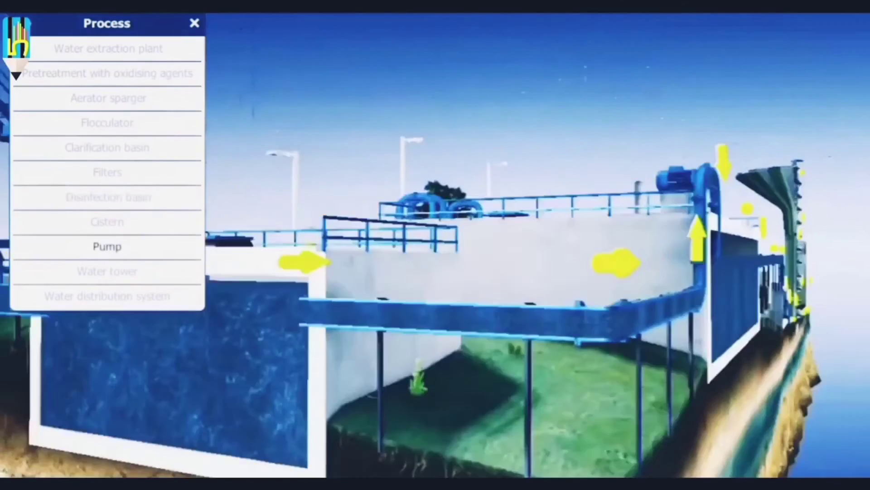
left_click(107, 221)
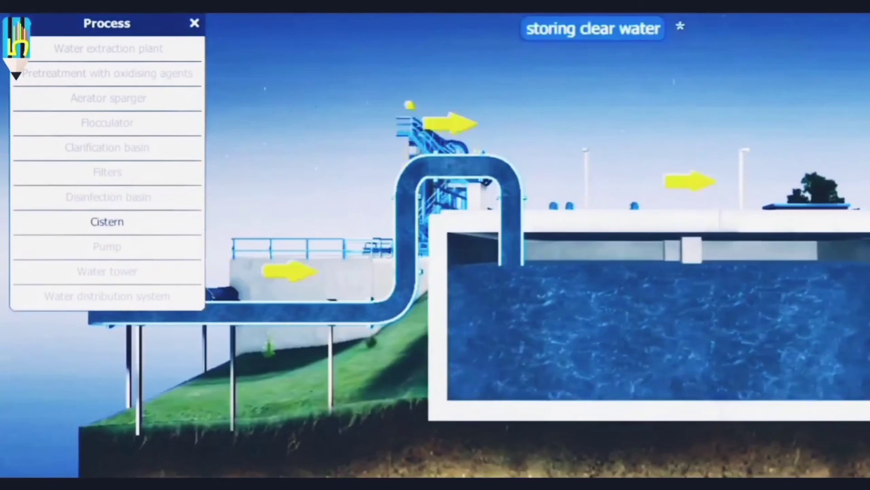
Step through the pump and water tower stages to finish at the water distribution system.
left_click(107, 247)
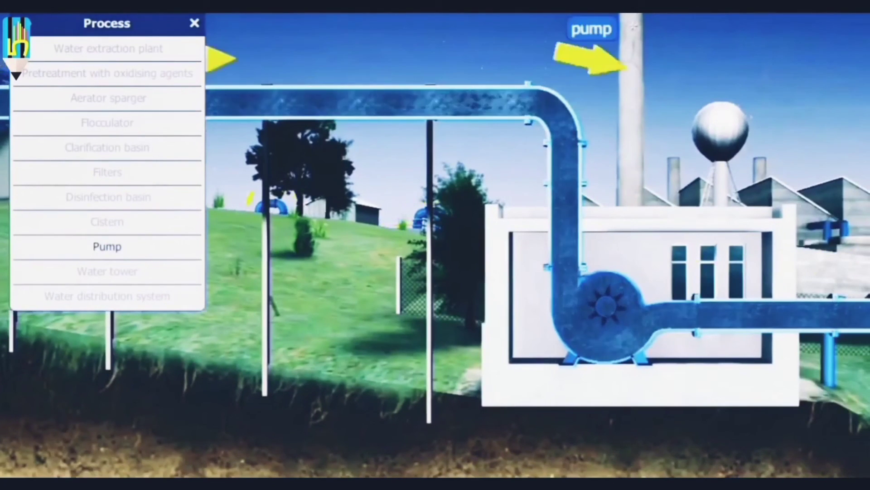
left_click(107, 271)
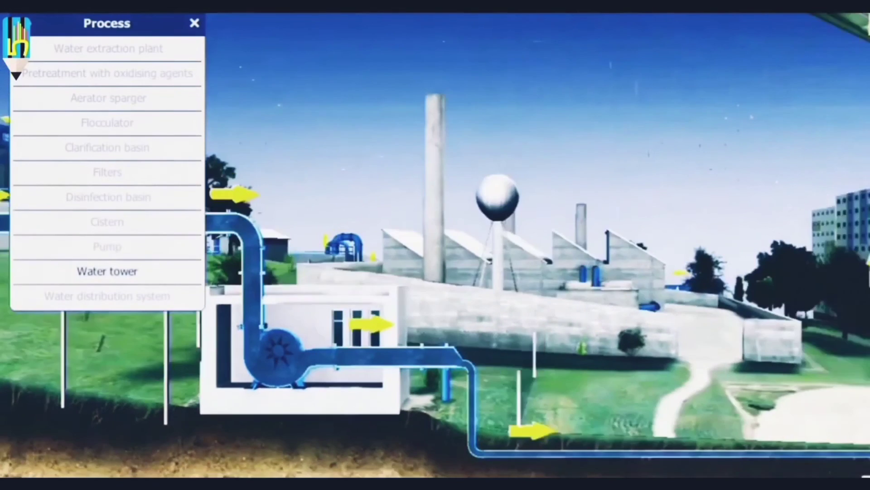
left_click(107, 272)
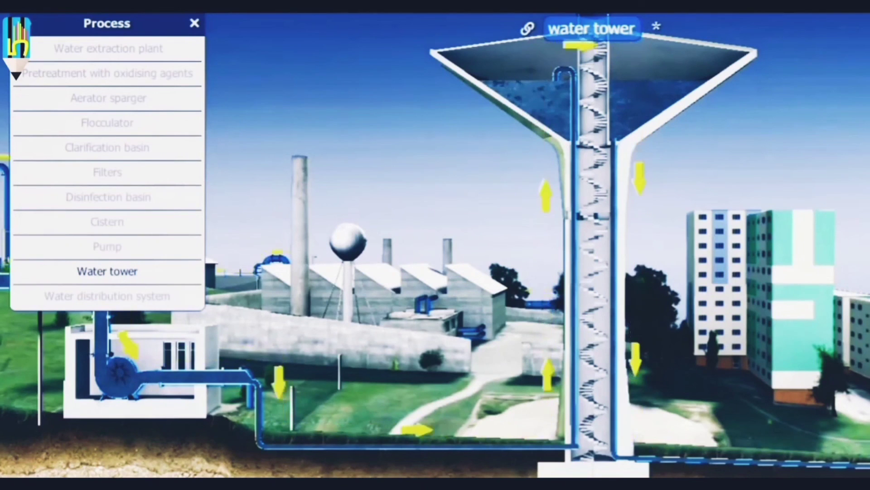
left_click(107, 296)
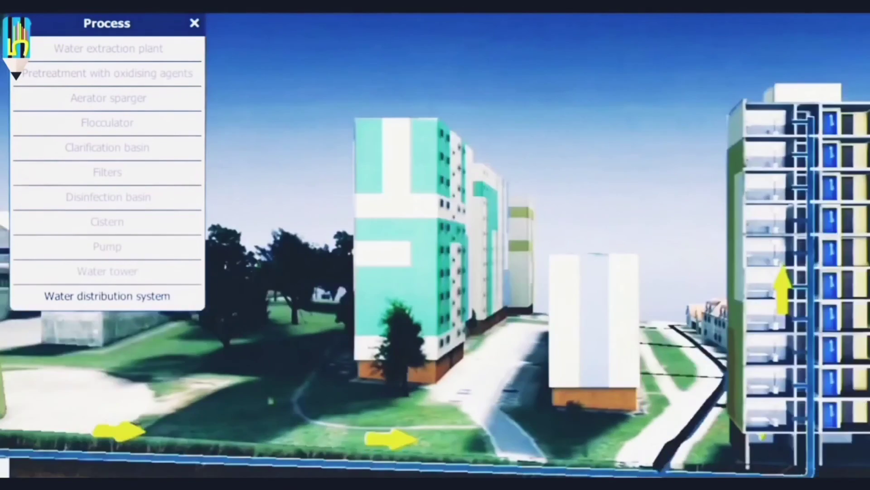